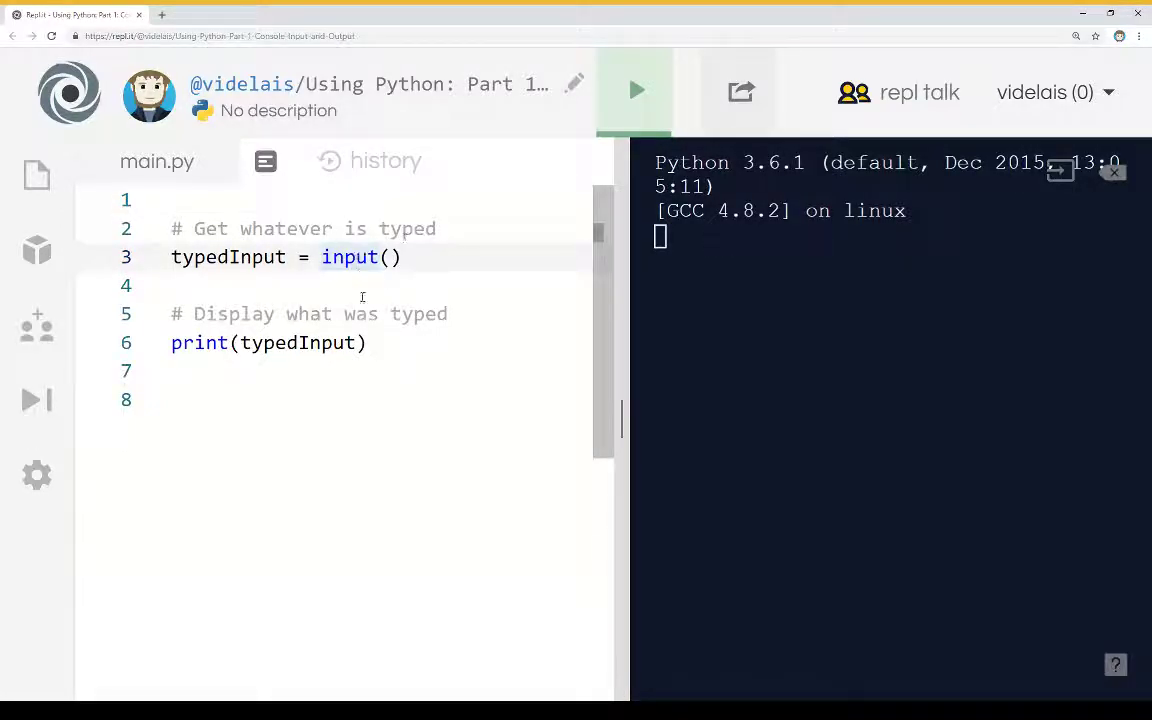
mouse_move(308, 304)
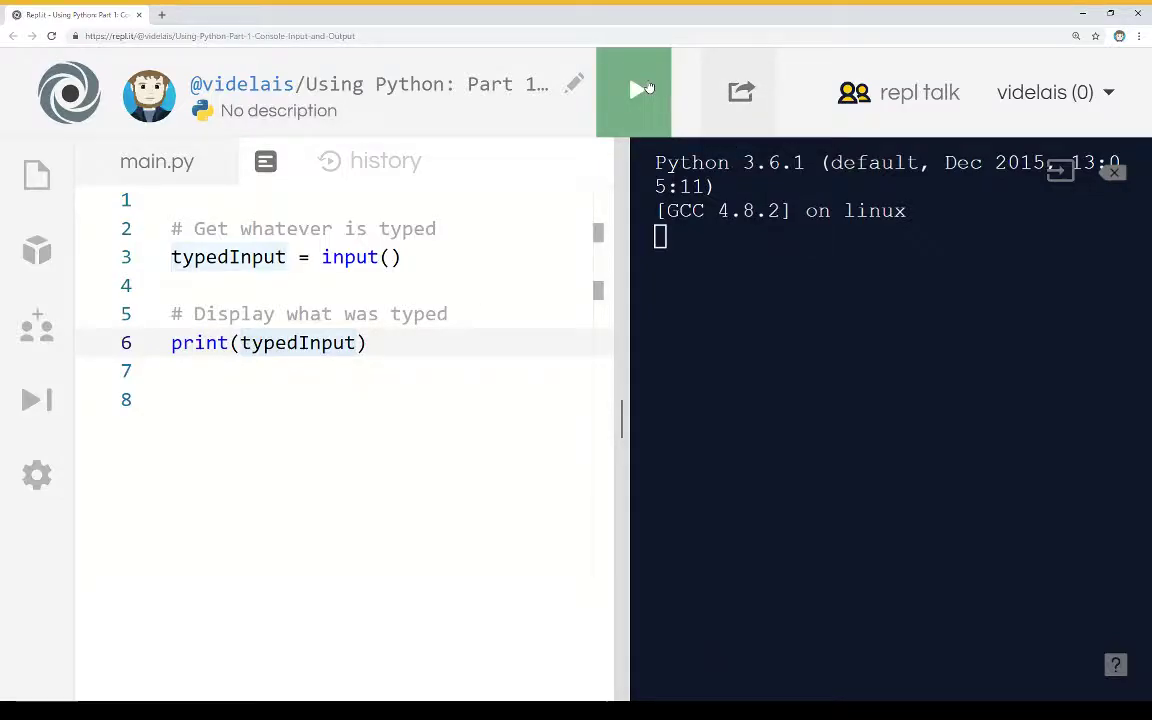
Step: Run the program and enter 'Some words' so it is echoed back in the console
click(634, 92)
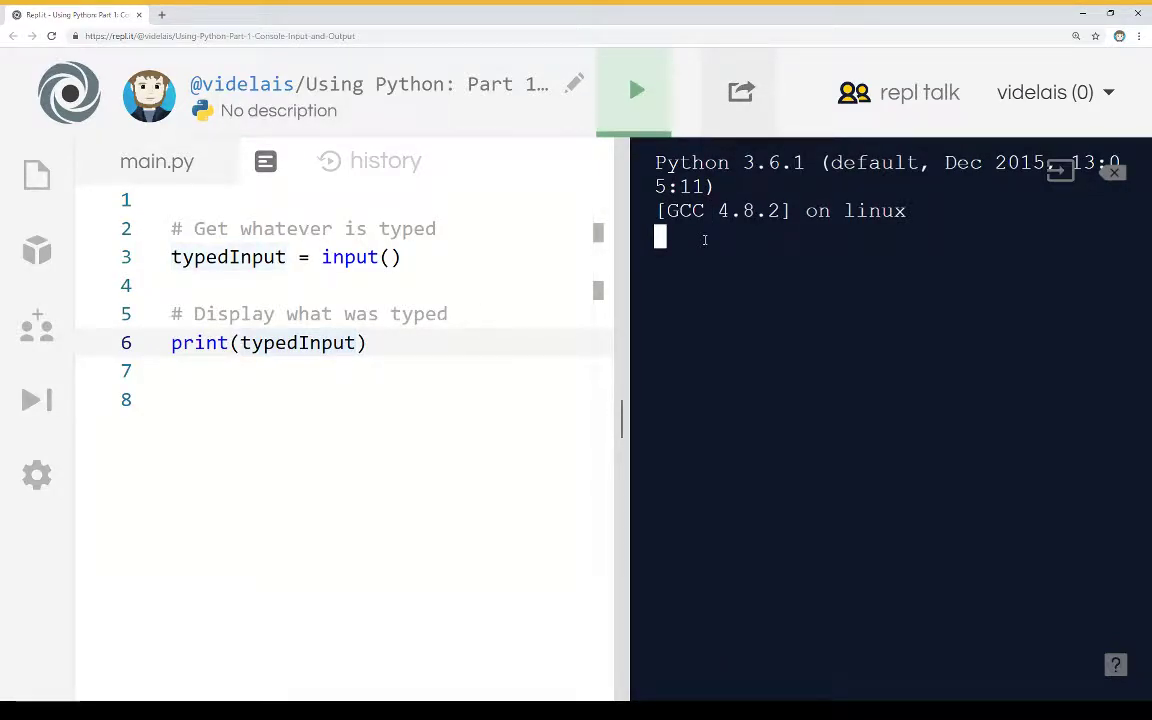
text(Some wo)
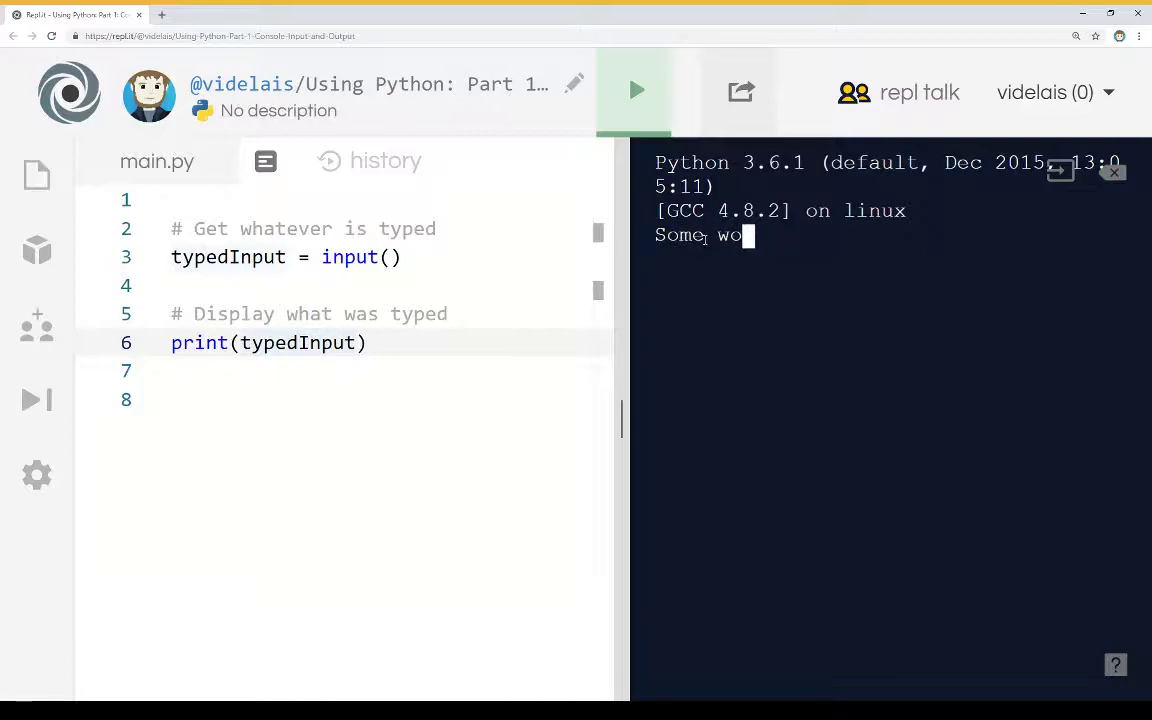
text(rds)
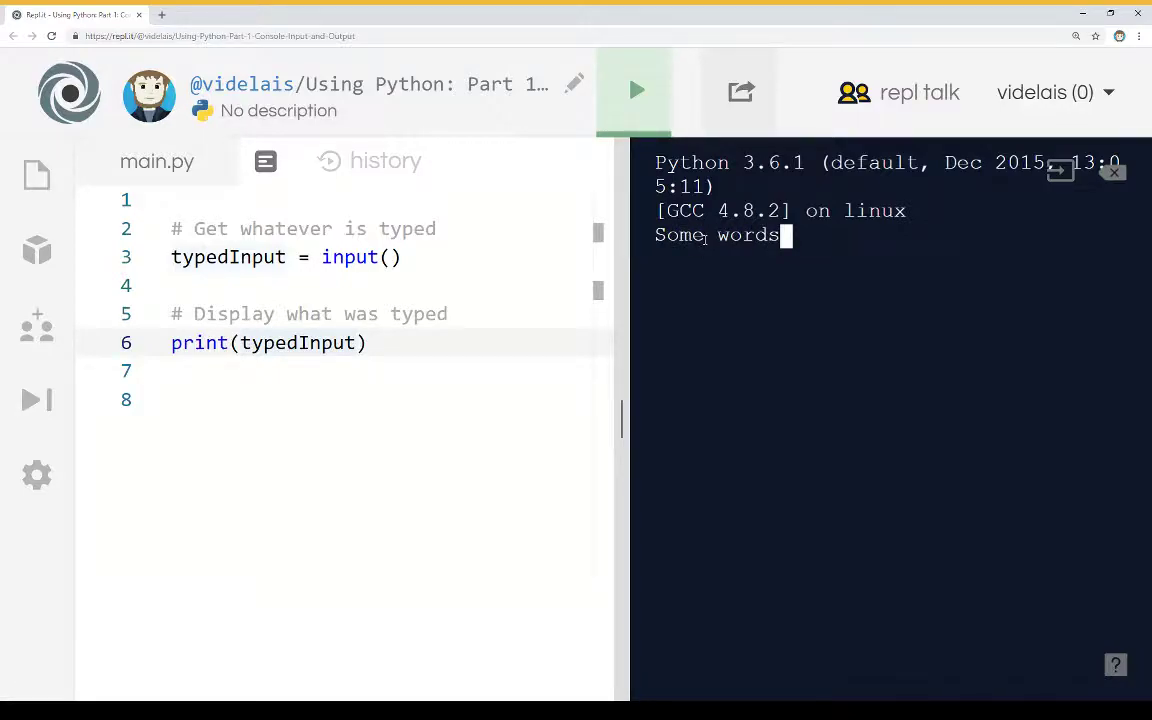
key(Return)
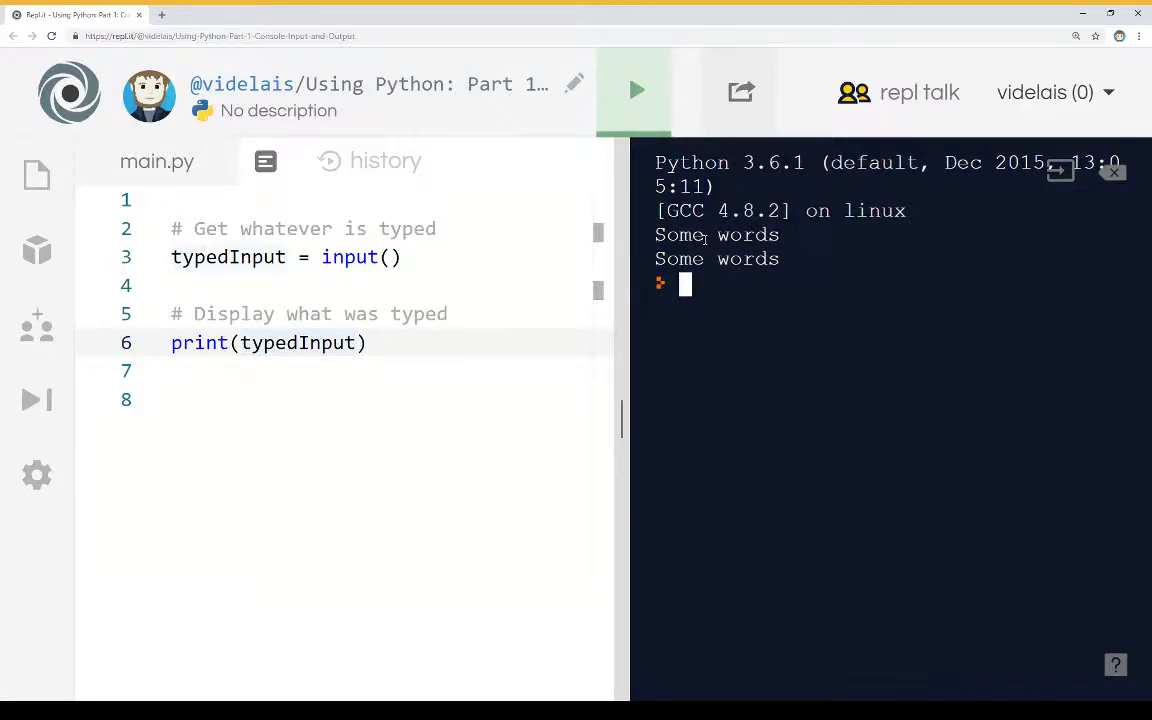